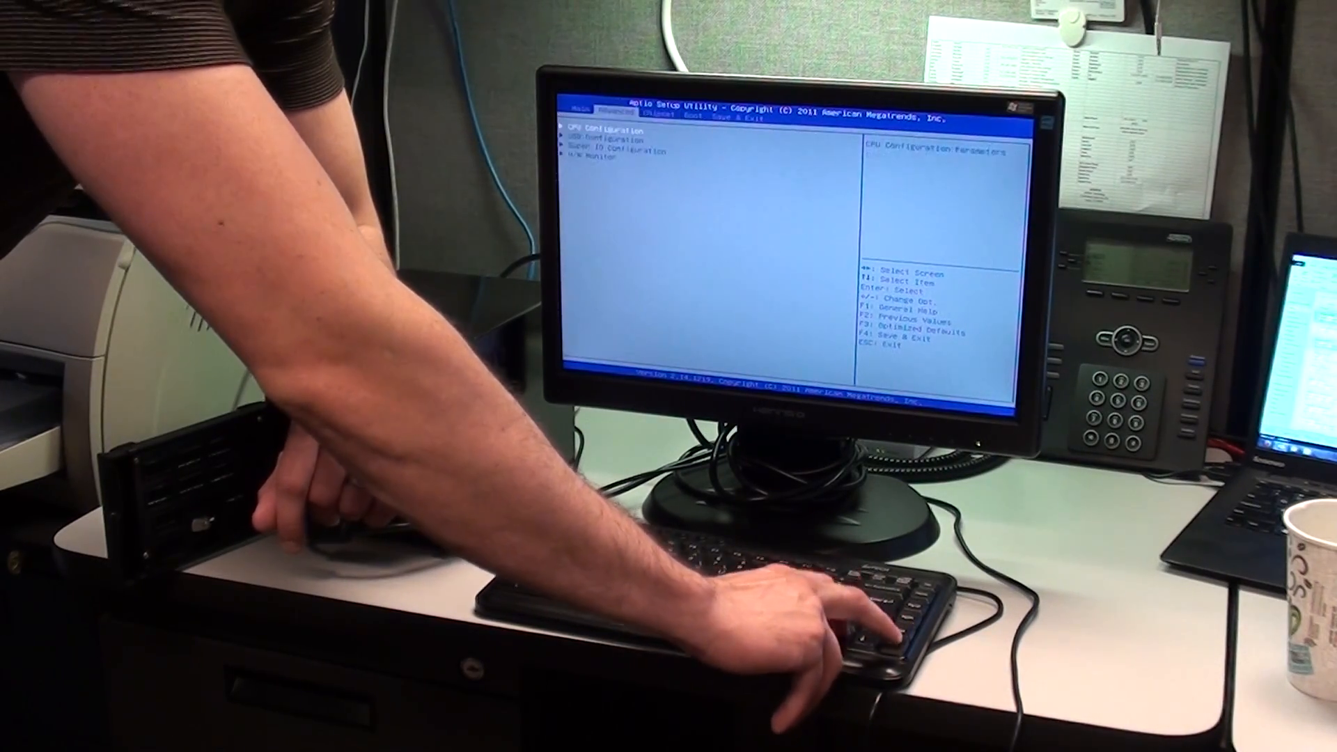
# Switch to the Chipset page listing Host Bridge and South Bridge
pyautogui.press('left')
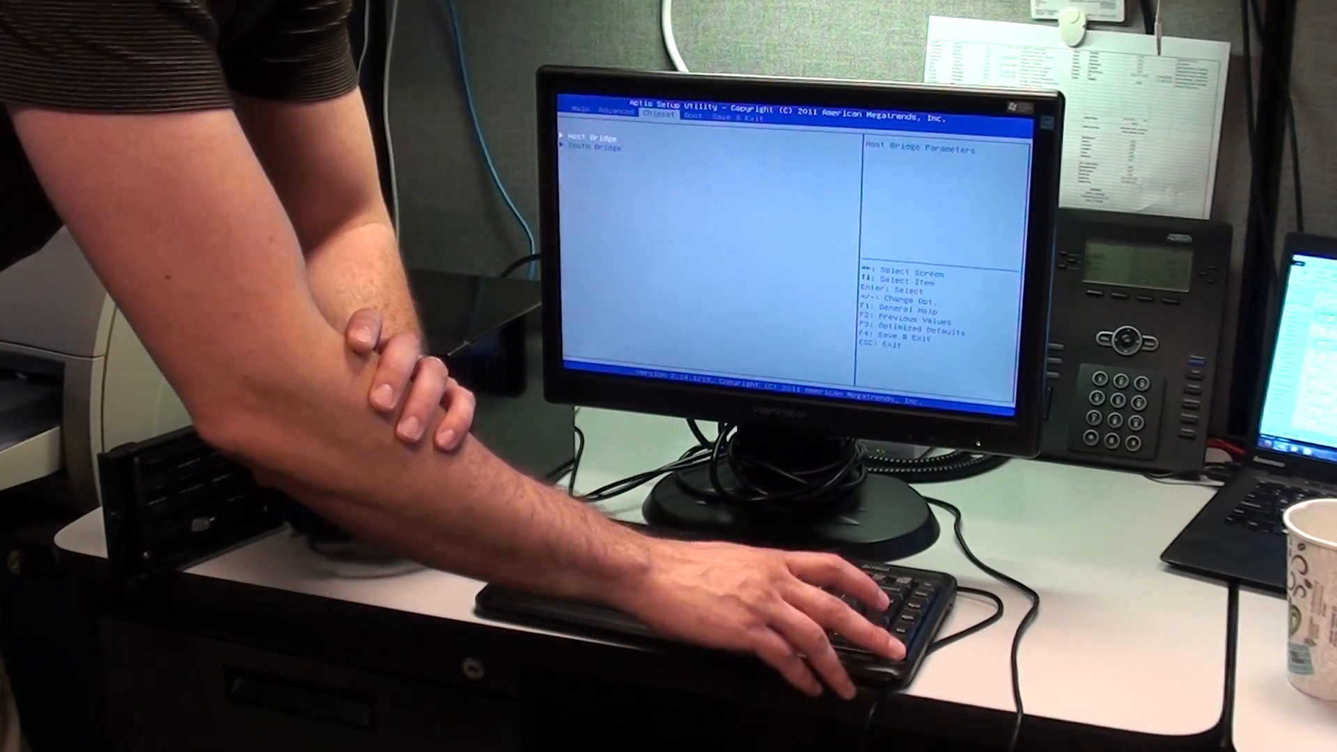
# Show the Restore AC Power Loss choices under South Bridge: Power Off, Power On, Last State
pyautogui.press('down')
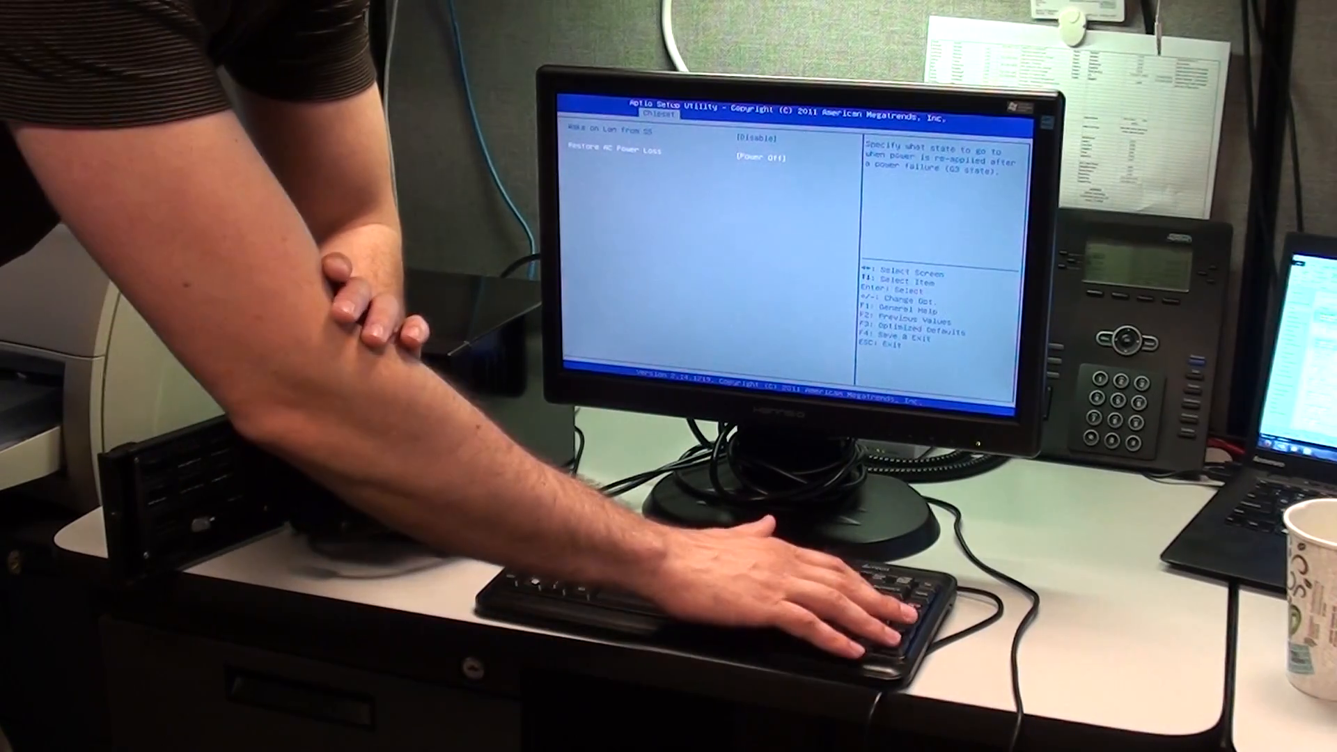
pyautogui.press('enter')
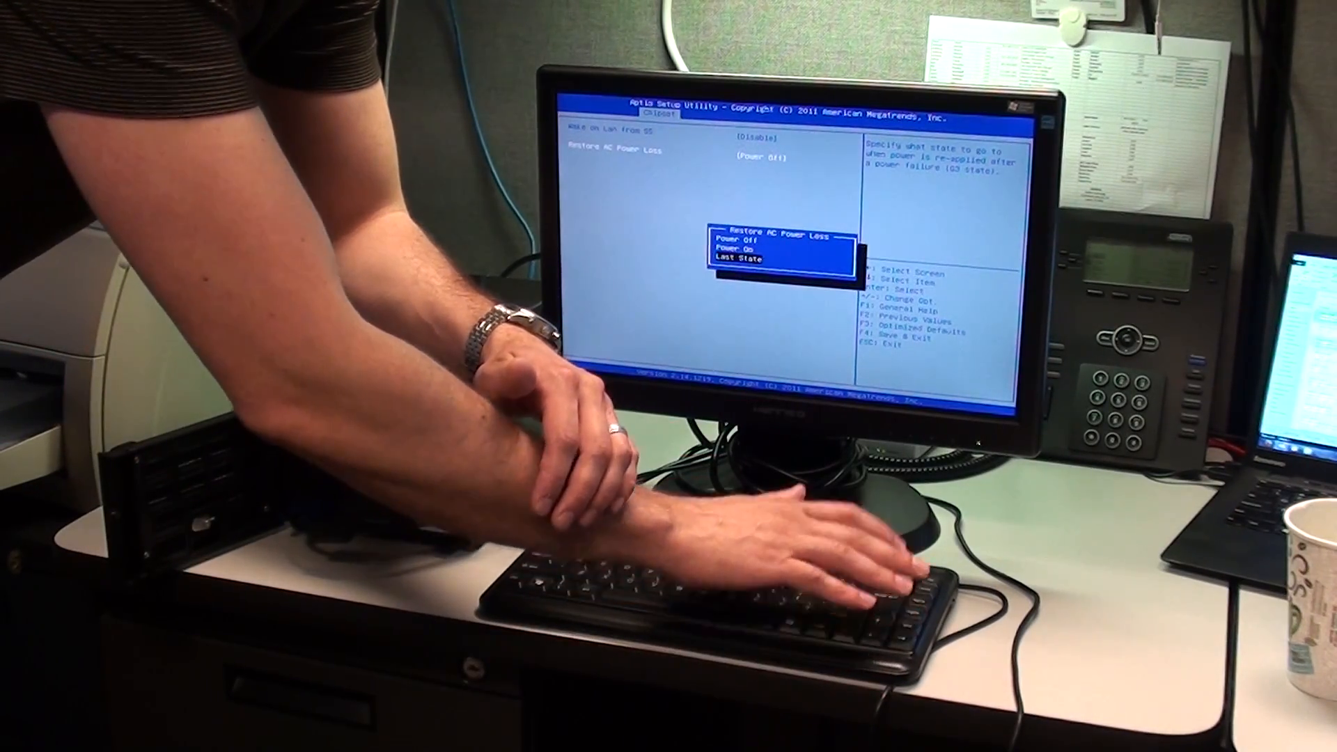
# Set Restore AC Power Loss to Last State and request Save Changes and Exit
pyautogui.press('enter')
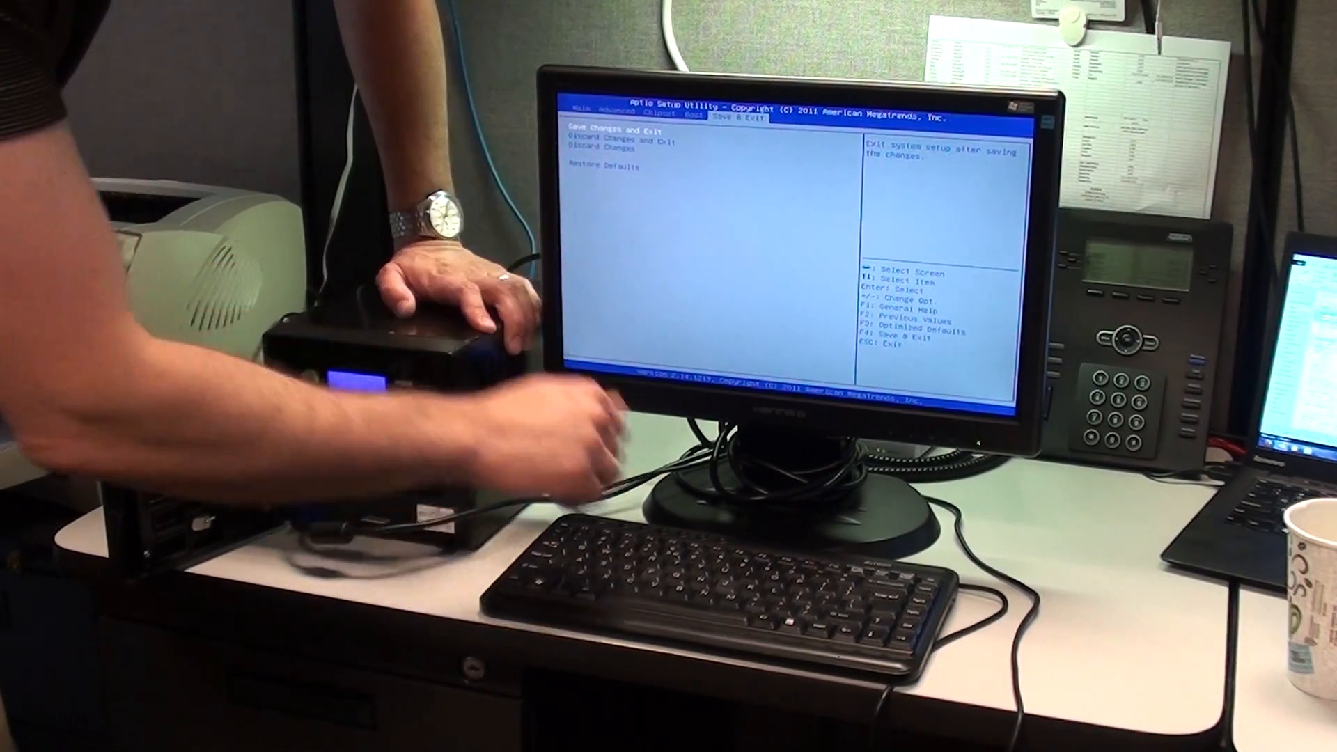
pyautogui.press('enter')
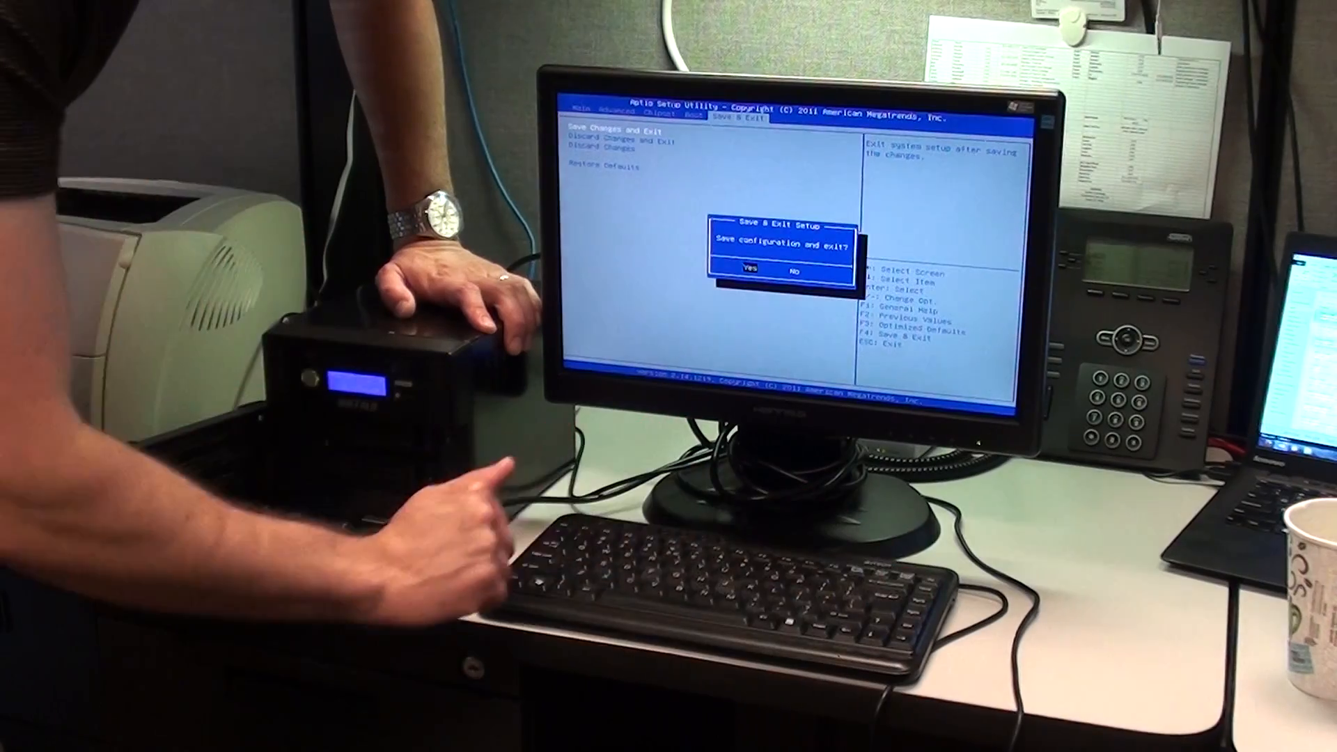